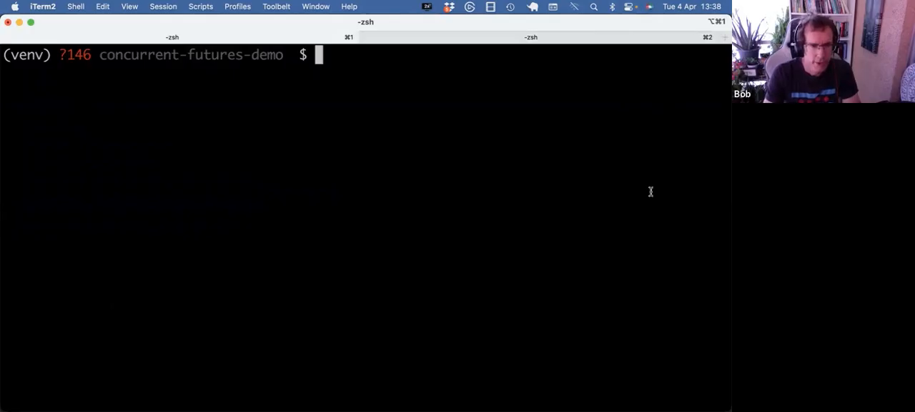
- List the project folder with ls and open download.py with vi
text(ls)
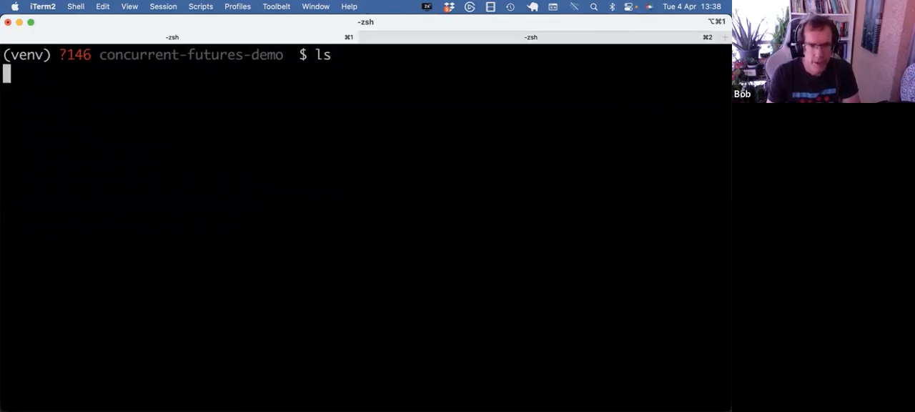
key(Return)
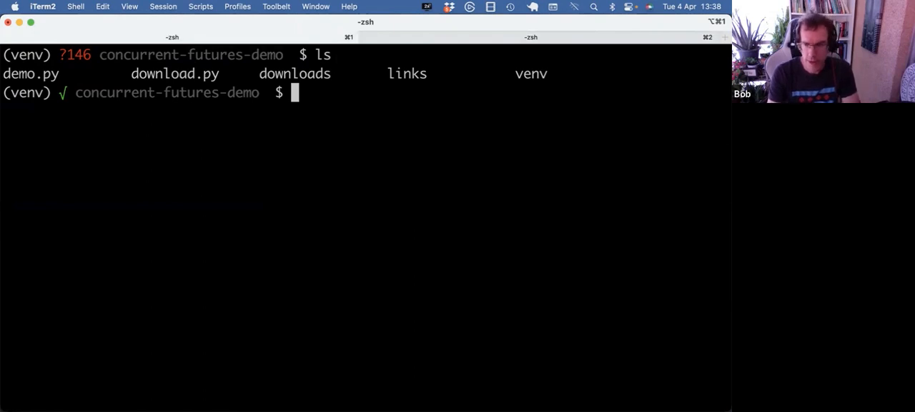
text(vi do)
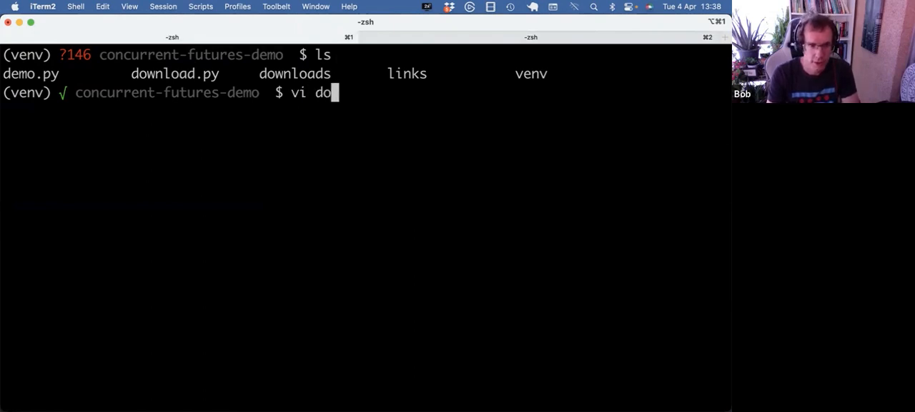
key(Return)
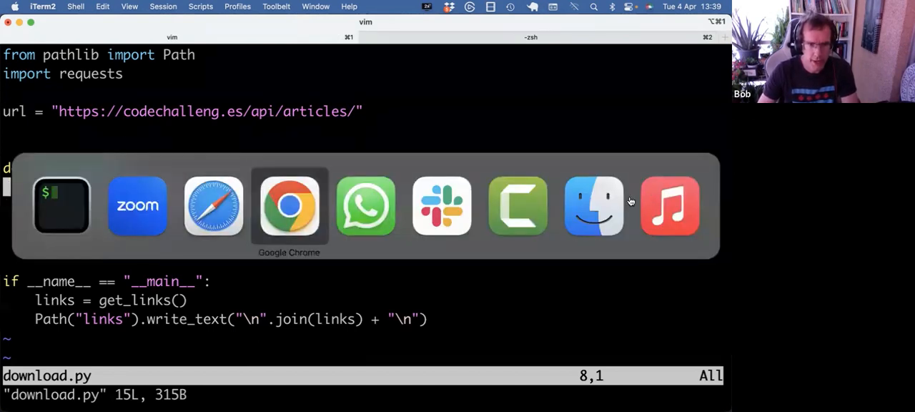
click(289, 206)
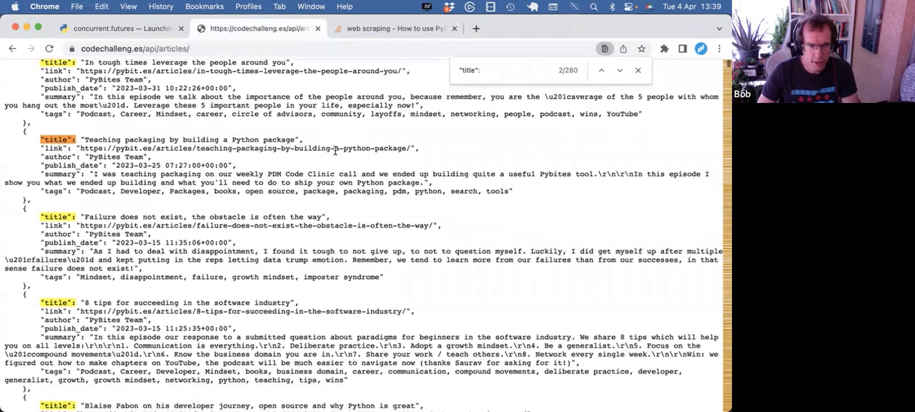
scroll(up, 3)
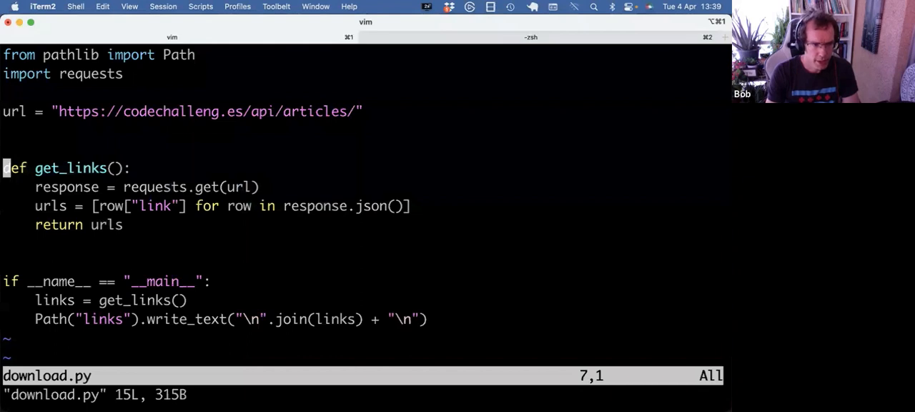
- Highlight the get_links function and the if __name__ main block in download.py
key(V)
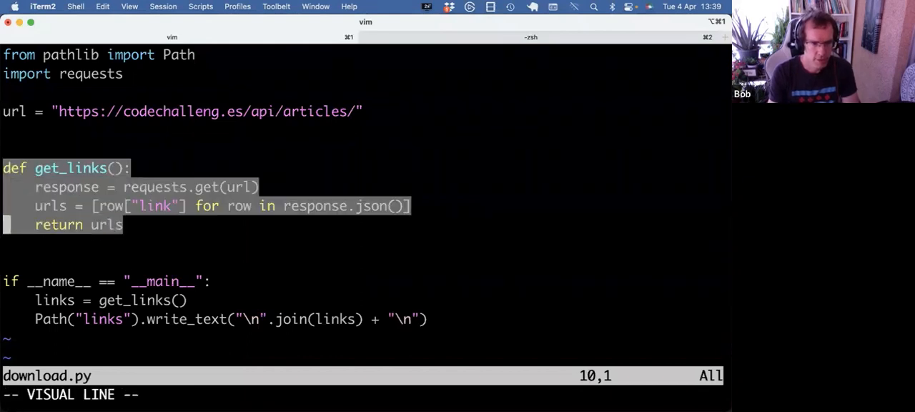
key(Escape)
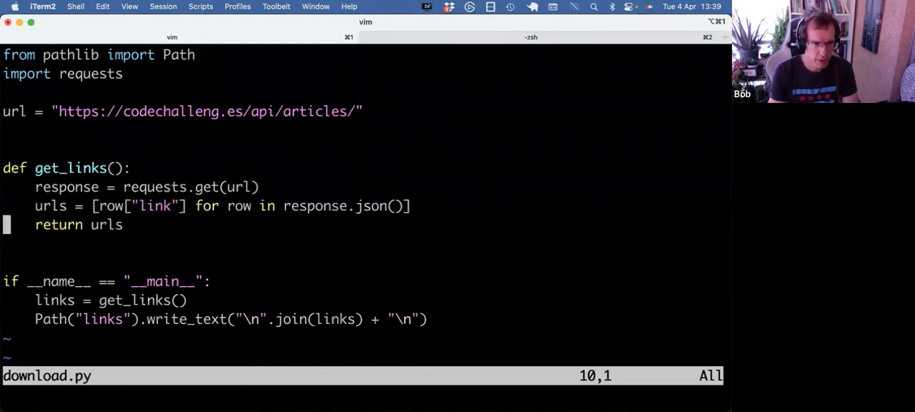
key(V)
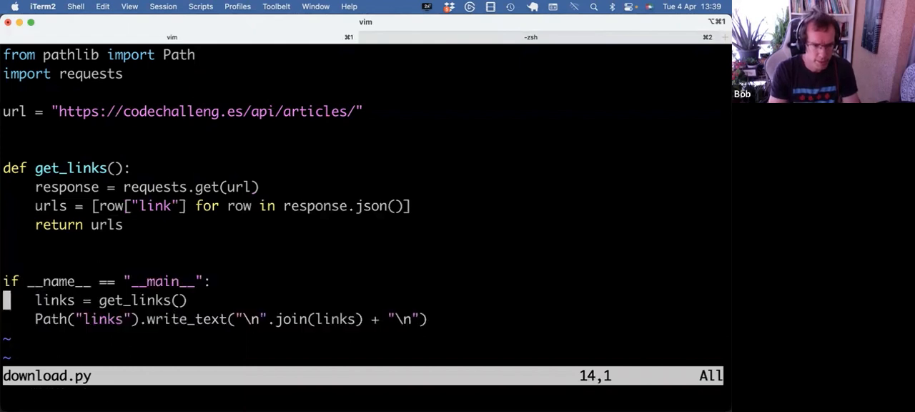
key(V)
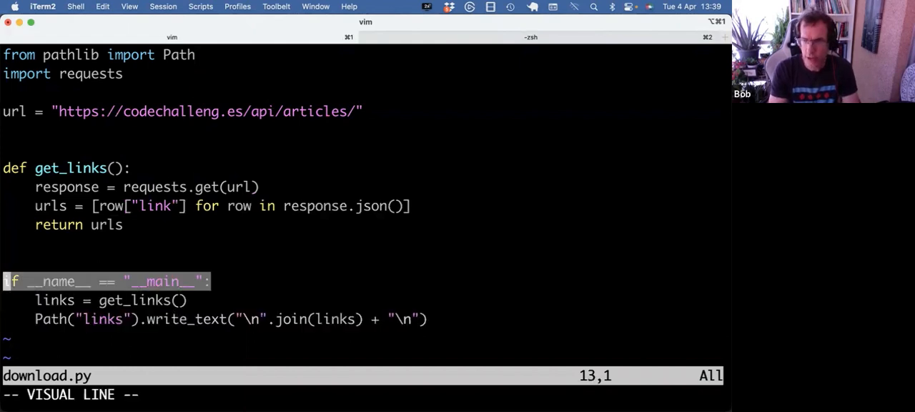
key(Escape)
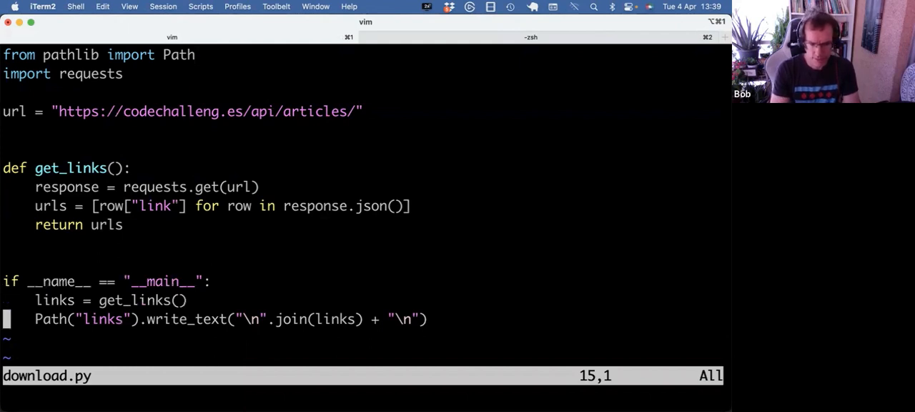
- Try a with open("links") edit and highlight the line writing the links file
text(with ope)
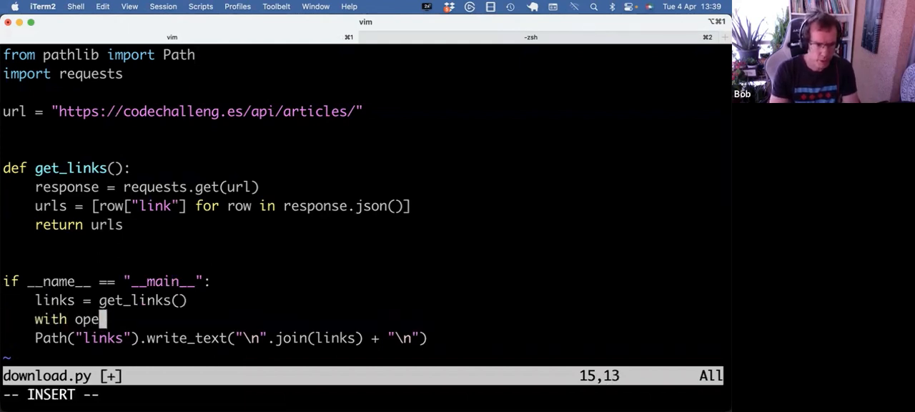
text(open("links")
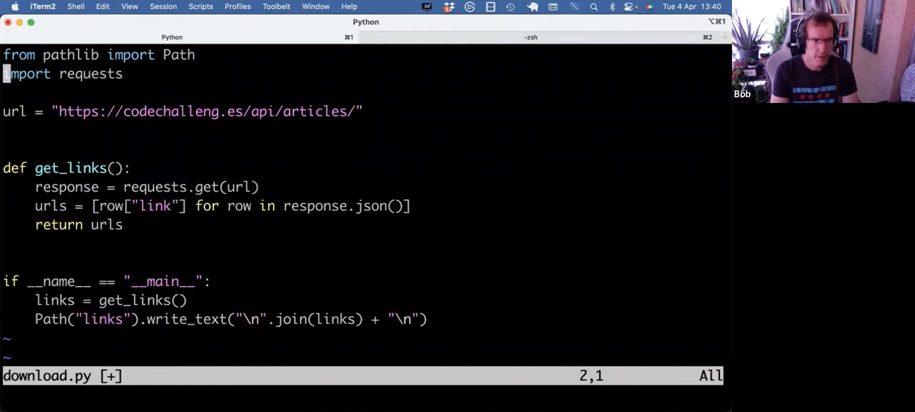
key(V)
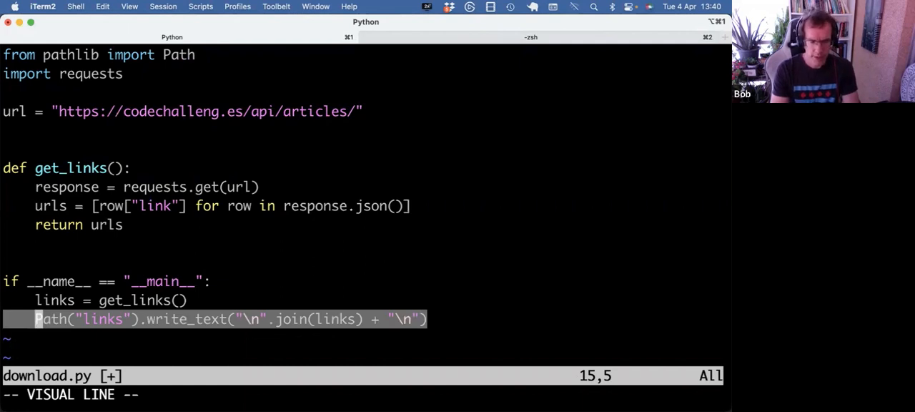
key(Escape)
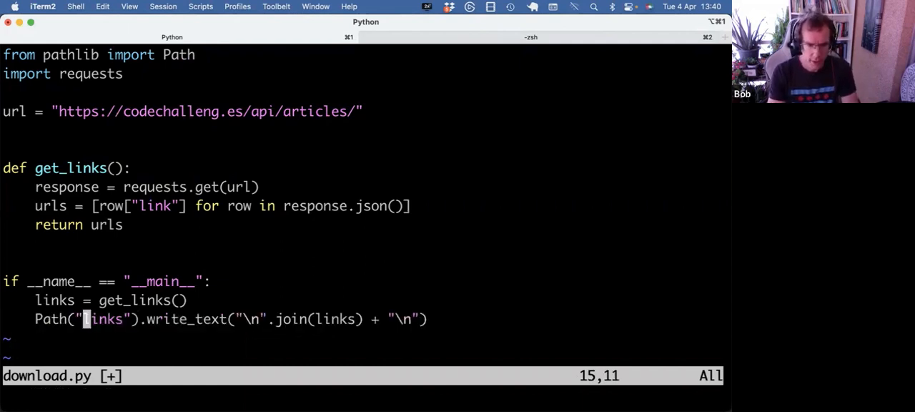
mouse_move(256, 318)
text(p)
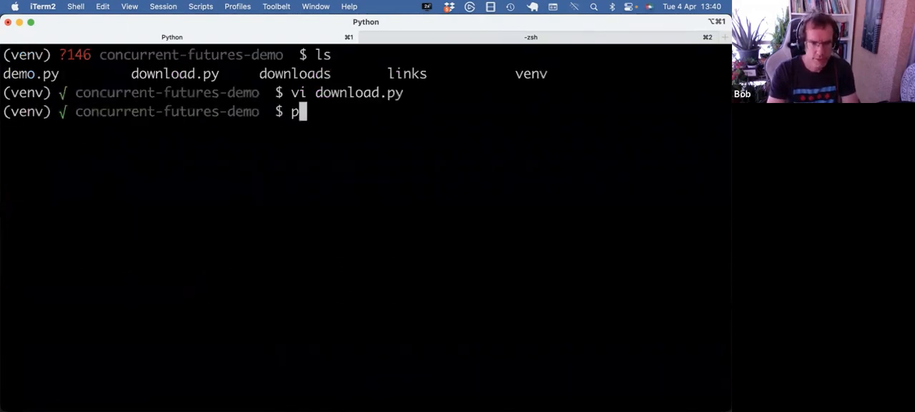
- Run python download.py and count the saved URLs with wc -l links (280 lines)
text(ython download)
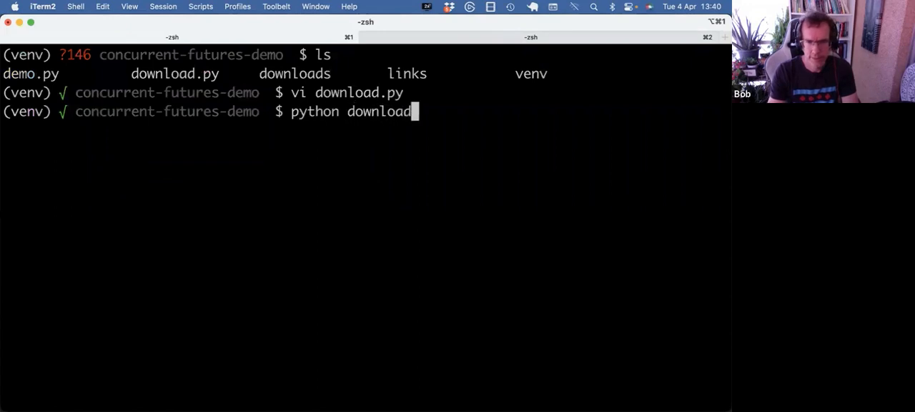
key(Return)
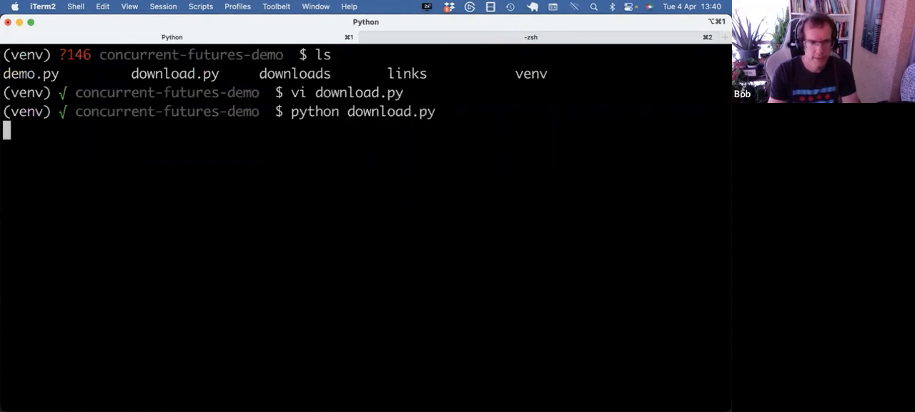
text(wc -l links)
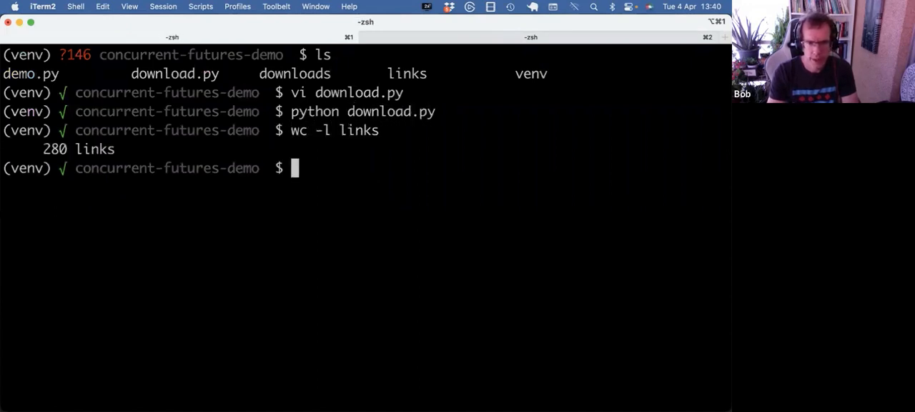
text(vi links)
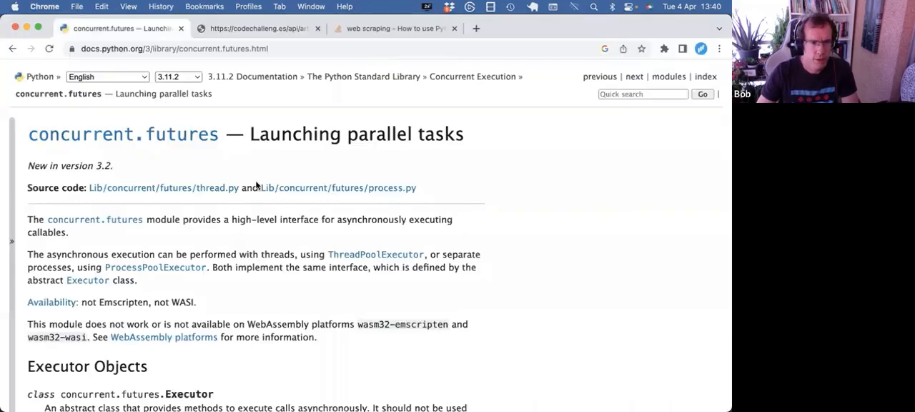
- Scroll the concurrent.futures docs to ThreadPoolExecutor, highlighting the asynchronously-executing-callables phrase
scroll(down, 3)
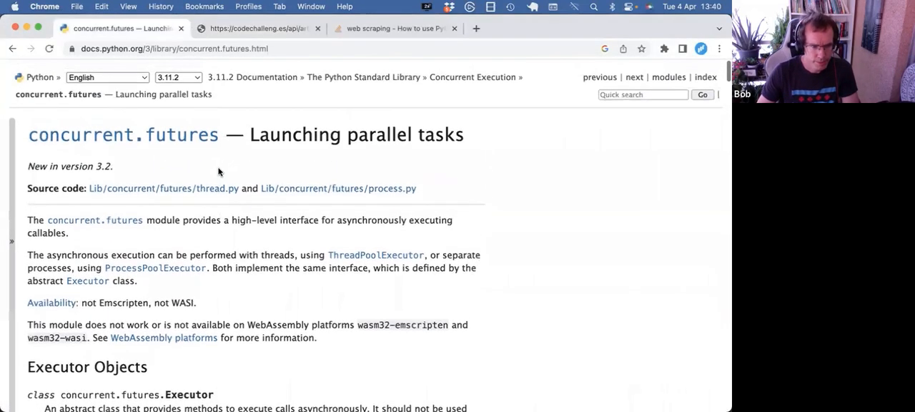
scroll(down, 3)
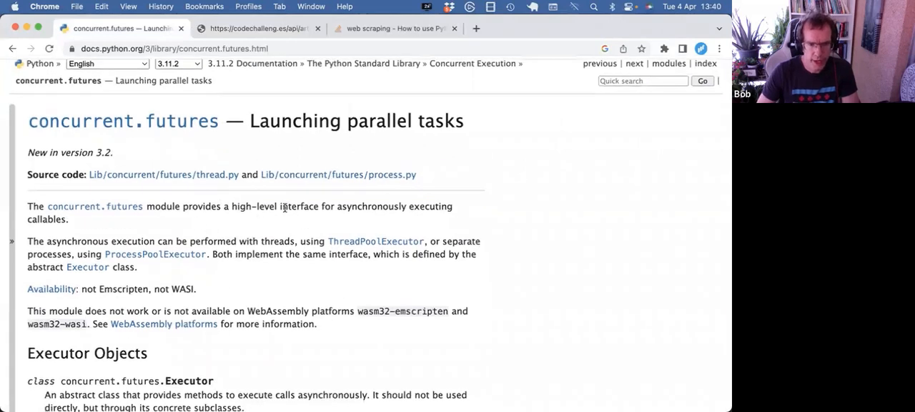
drag(232, 206, 67, 219)
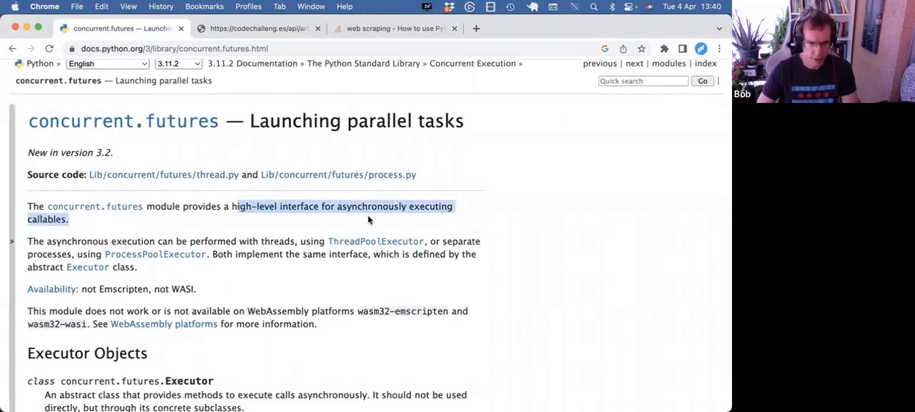
scroll(down, 3)
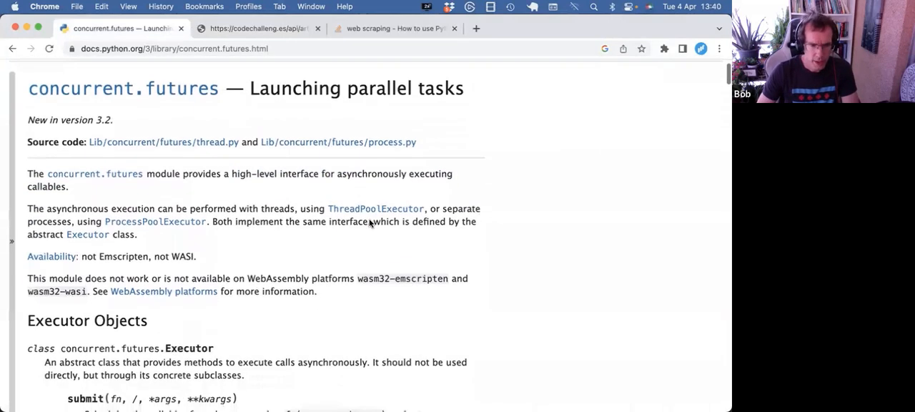
scroll(down, 3)
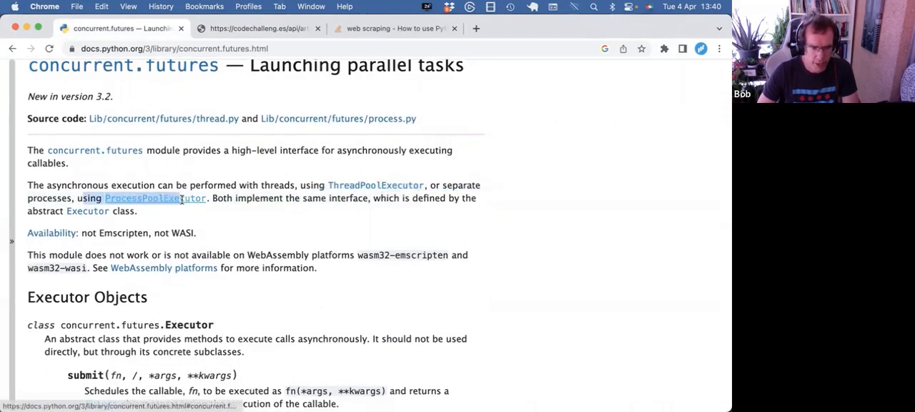
scroll(down, 3)
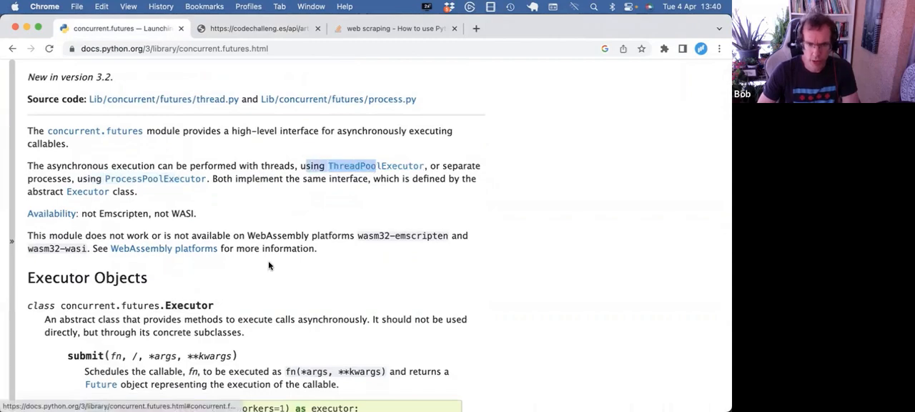
scroll(down, 3)
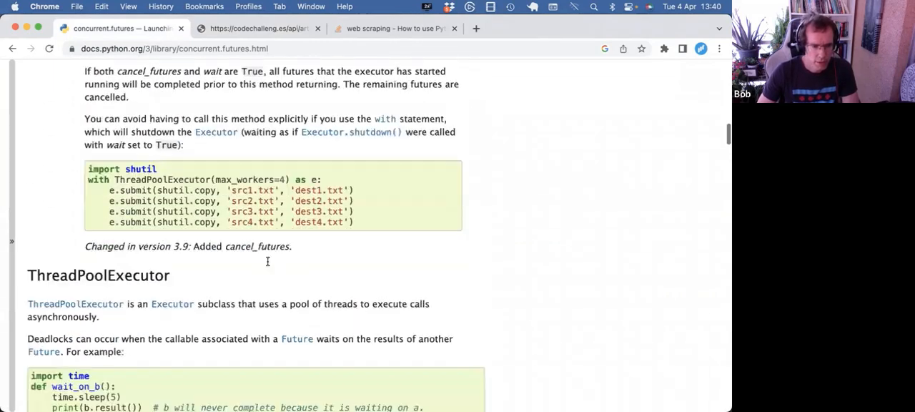
scroll(down, 3)
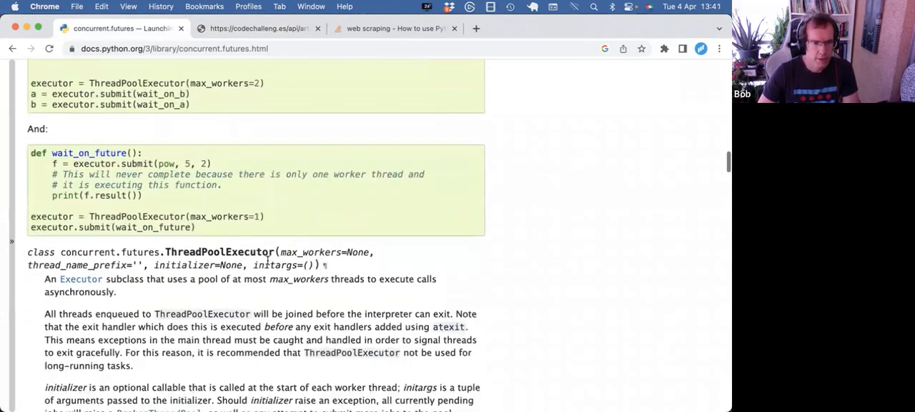
scroll(up, 3)
text(vi)
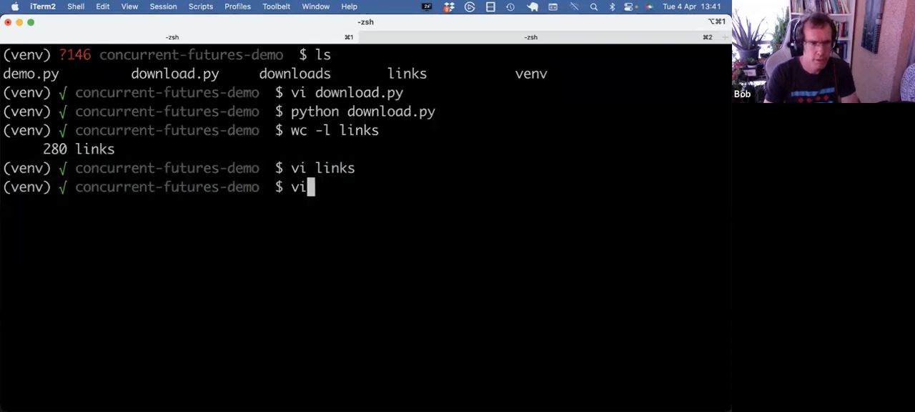
- Open demo.py and paste the ThreadPoolExecutor docs example at its end, then return to the top
key(Return)
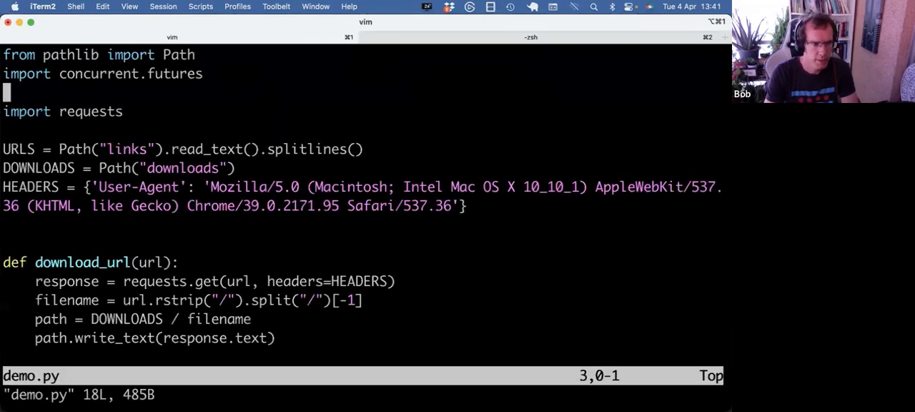
key(V)
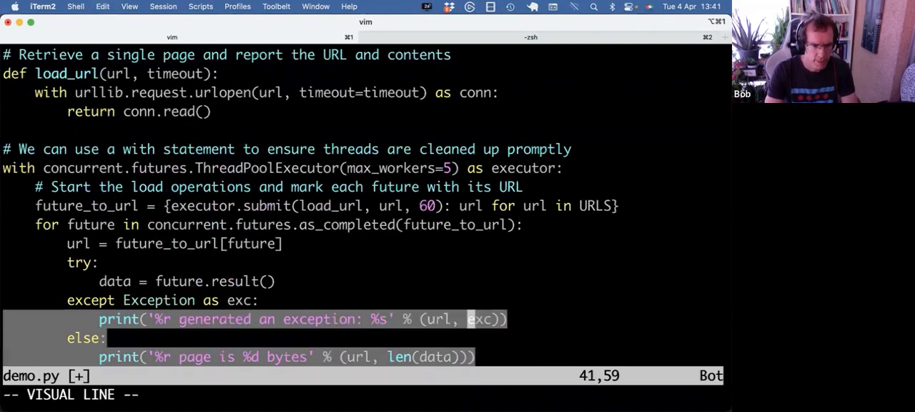
key(d)
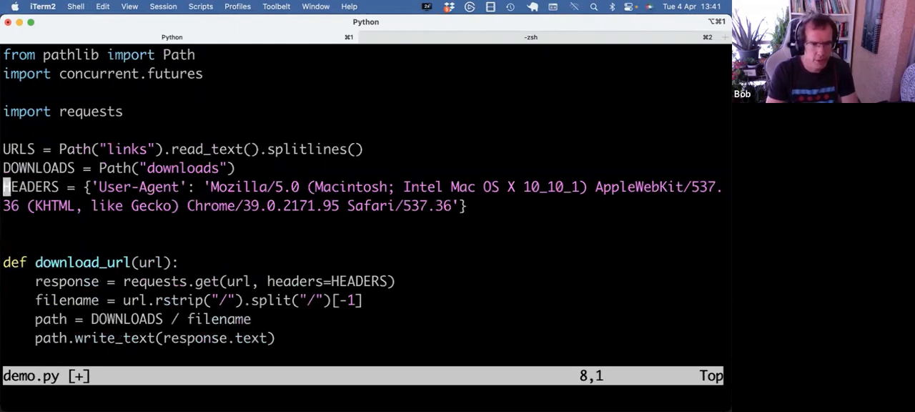
- Walk through the URLS line, HEADERS constant and download_url function in demo.py
key(gg)
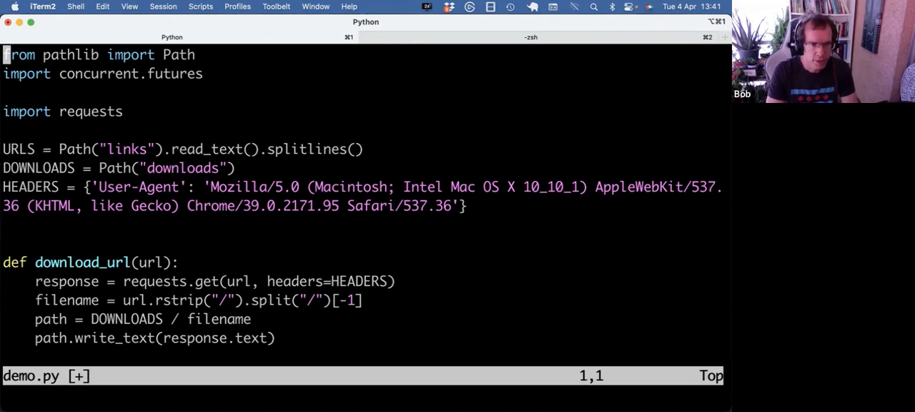
key(V)
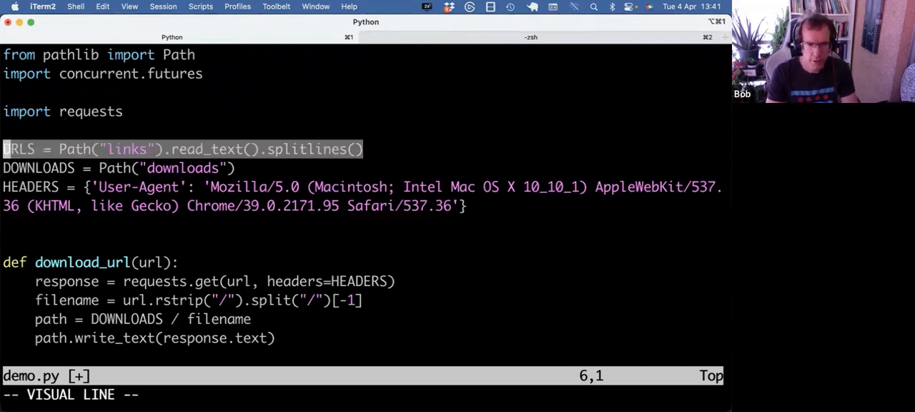
key(j)
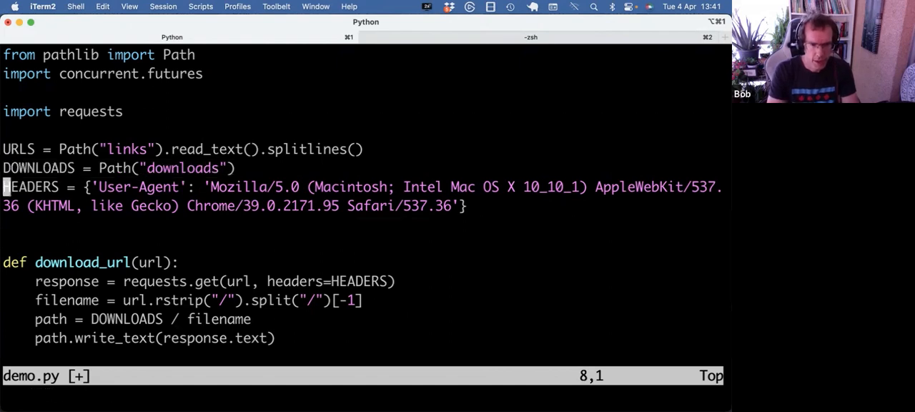
key(V)
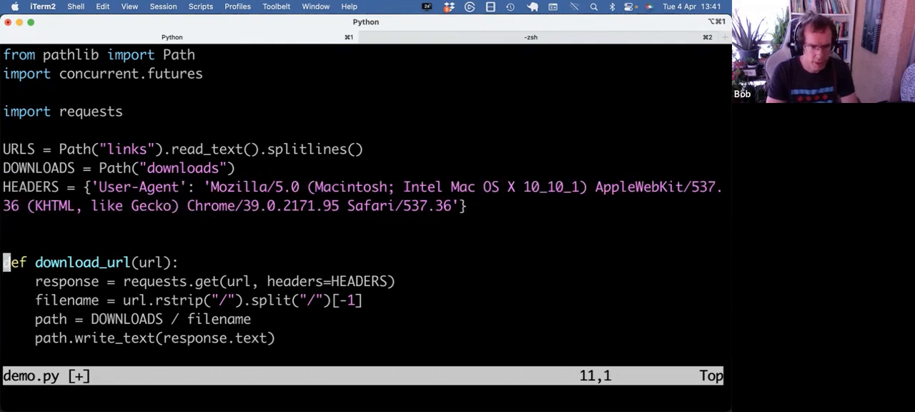
key(V)
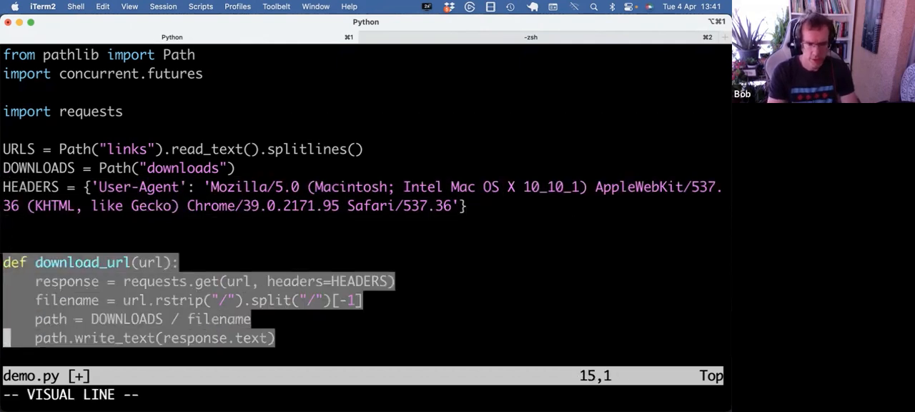
- Comment out the HEADERS constant and the headers=HEADERS argument in requests.get
key(Escape)
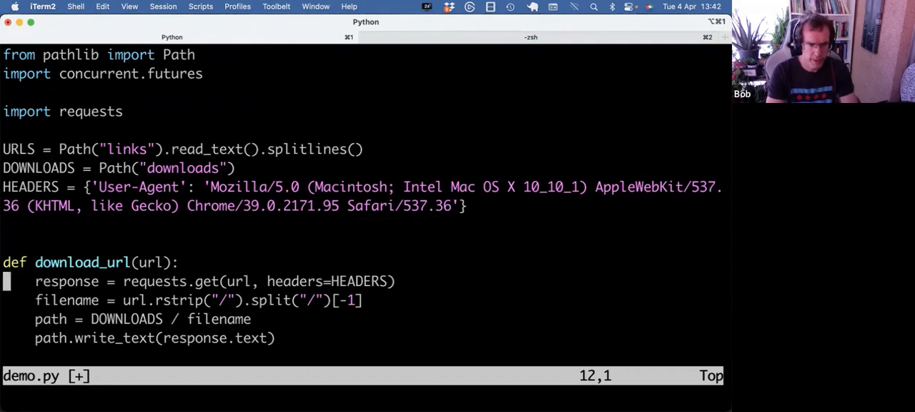
key(V)
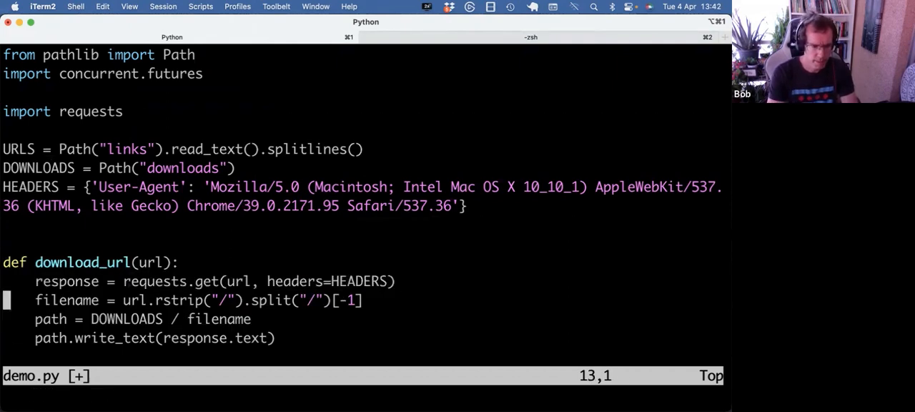
key(V)
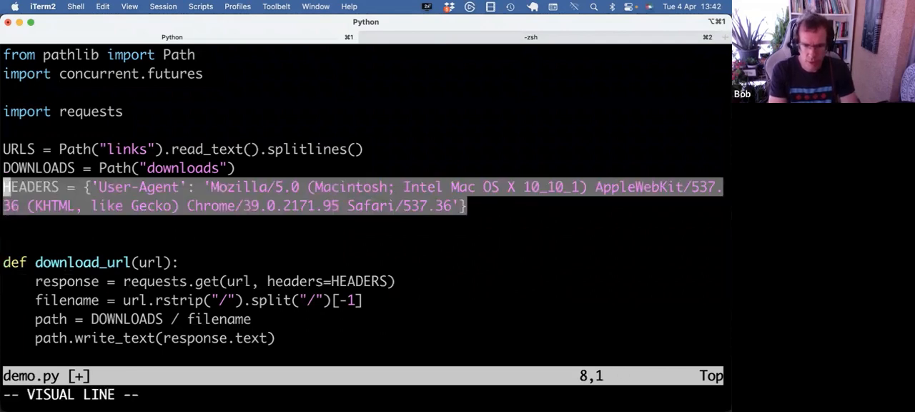
key(Escape)
text() #)
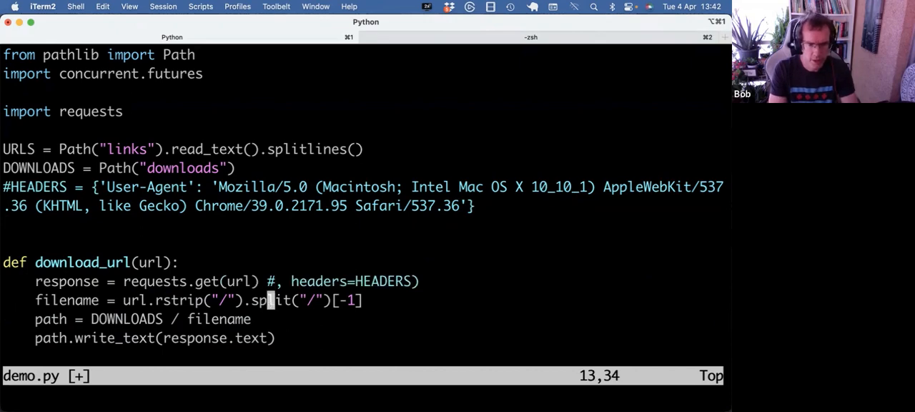
key(Ctrl+Z)
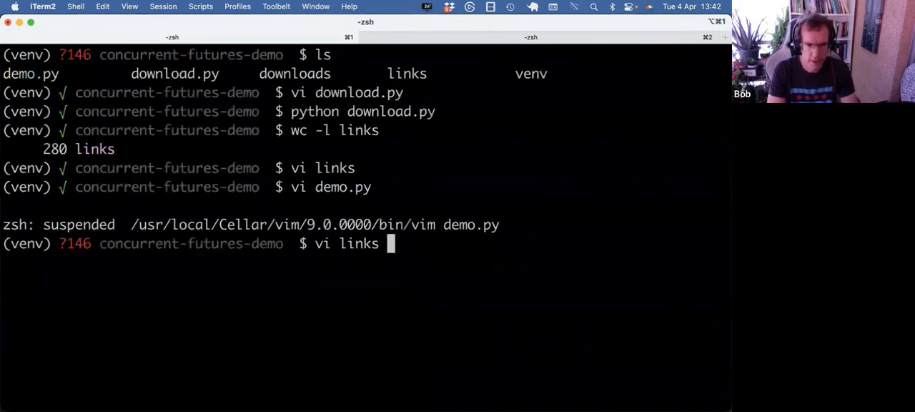
text(head links)
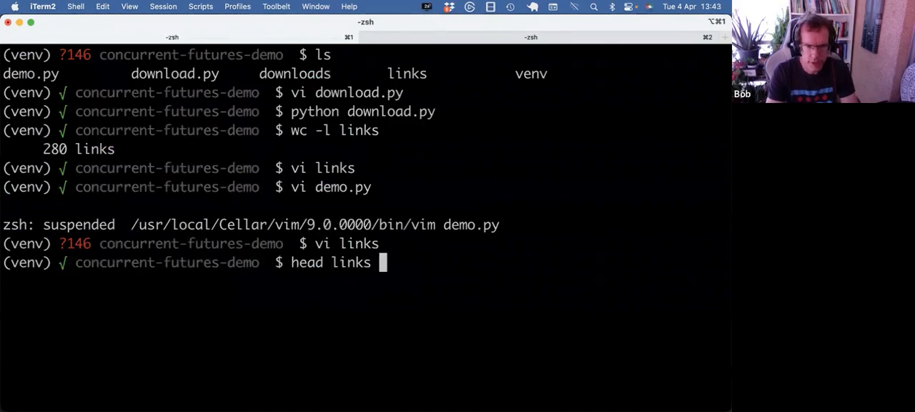
key(Return)
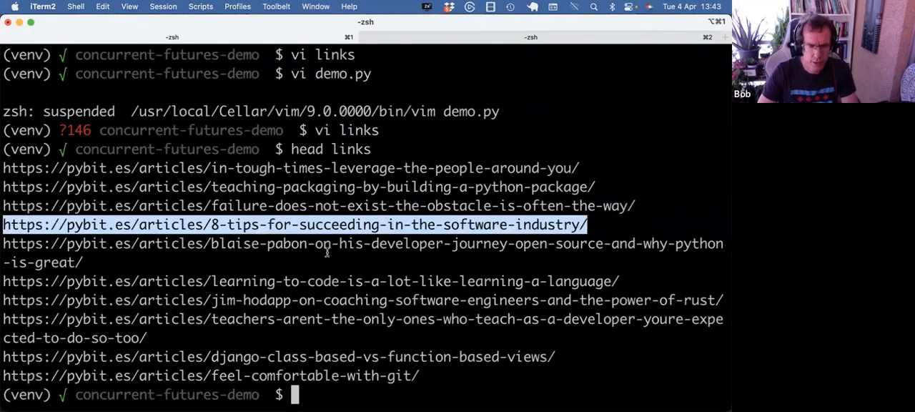
text(:)
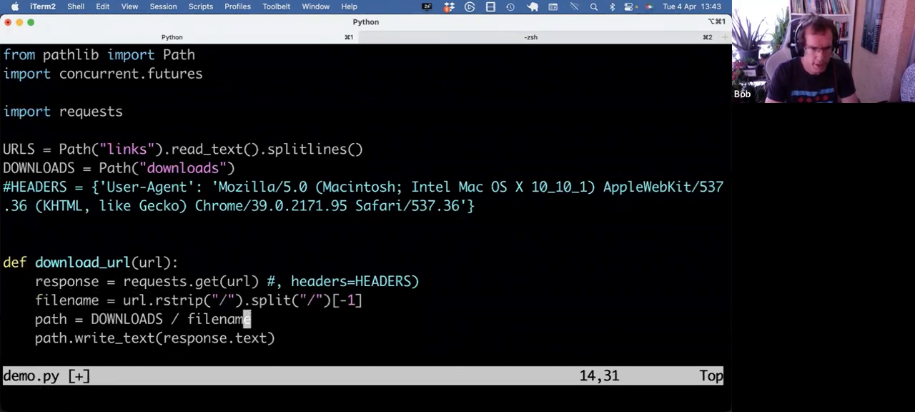
text(#https://pybit.es/articles/8-tips-for-succeeding-in-the-software-industry/)
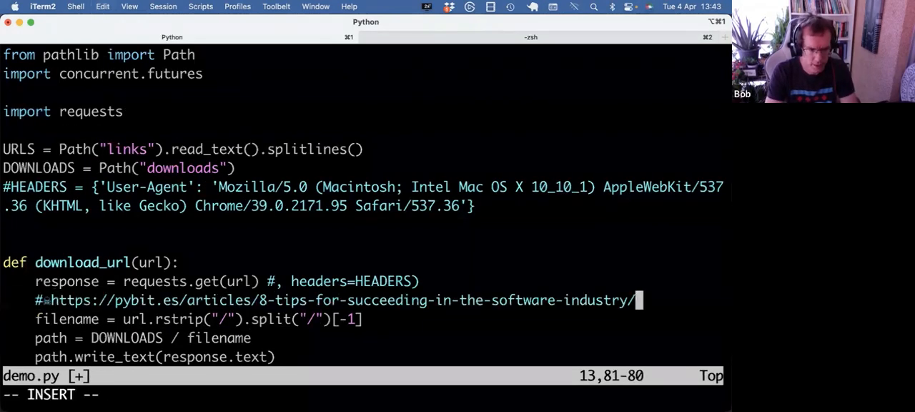
key(backspace)
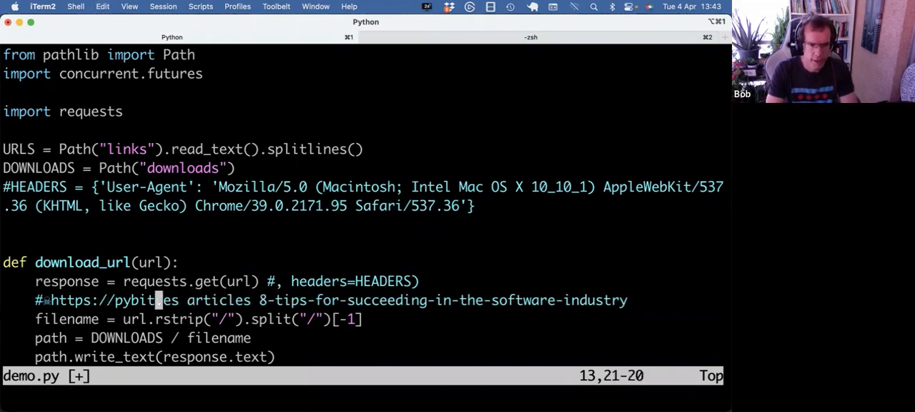
key(V)
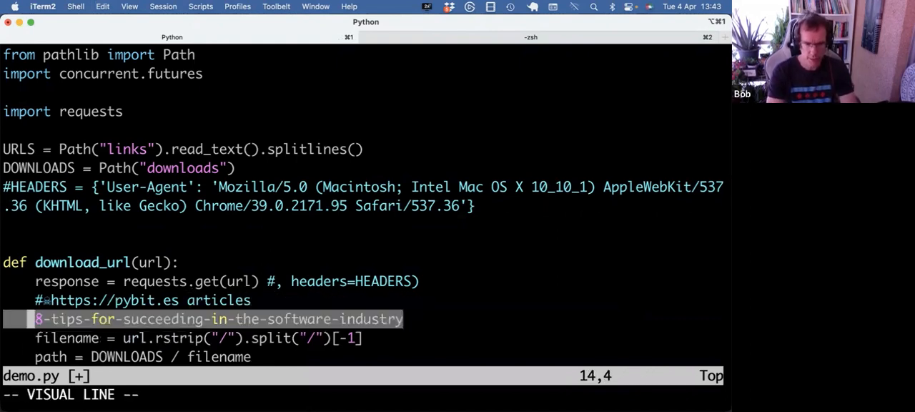
key(d)
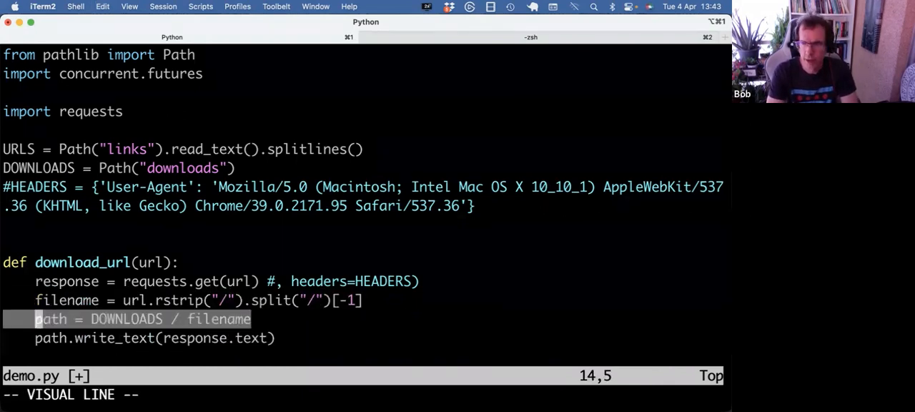
key(Escape)
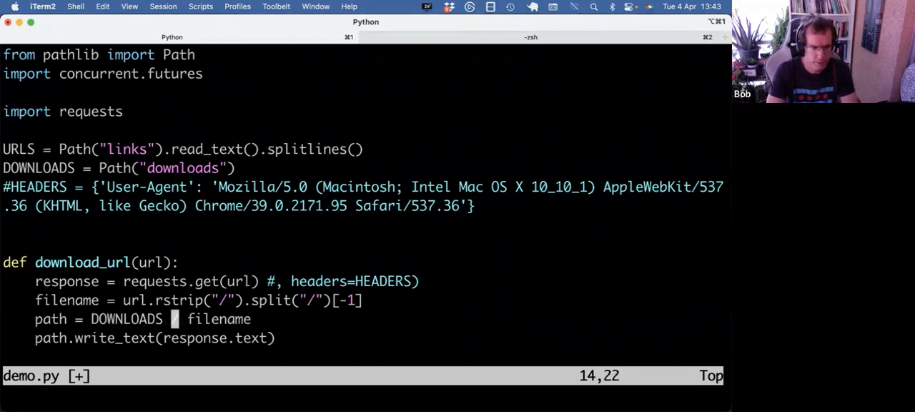
key(V)
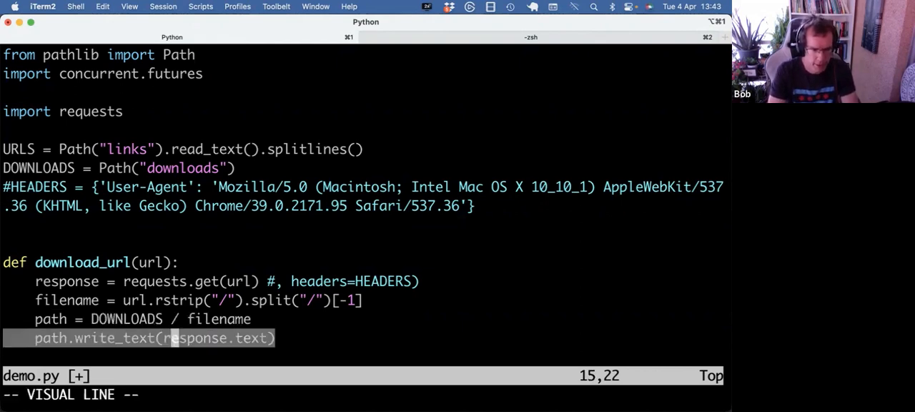
key(Escape)
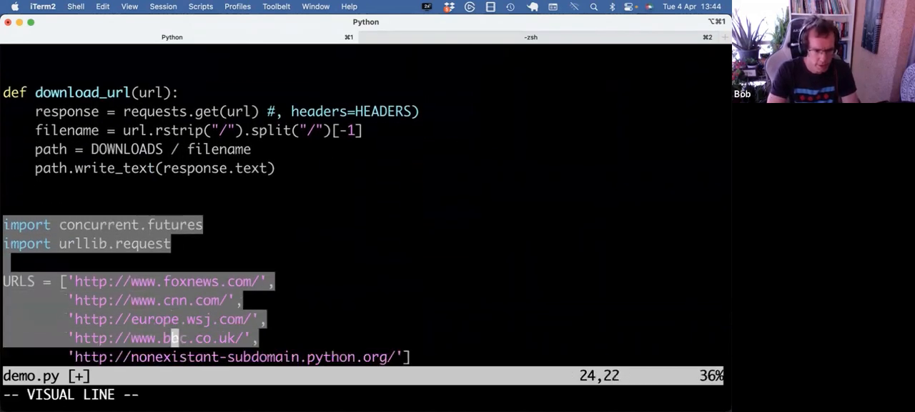
- Write a for loop calling download_url(url) on each of URLS[:10]
scroll(down, 3)
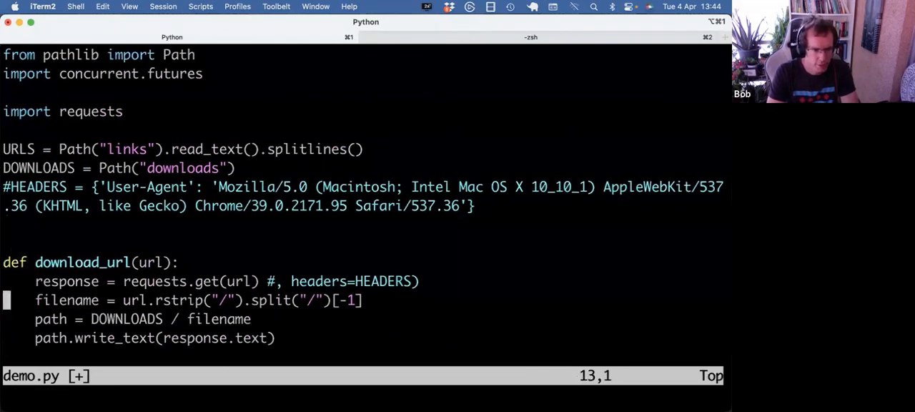
text(fro)
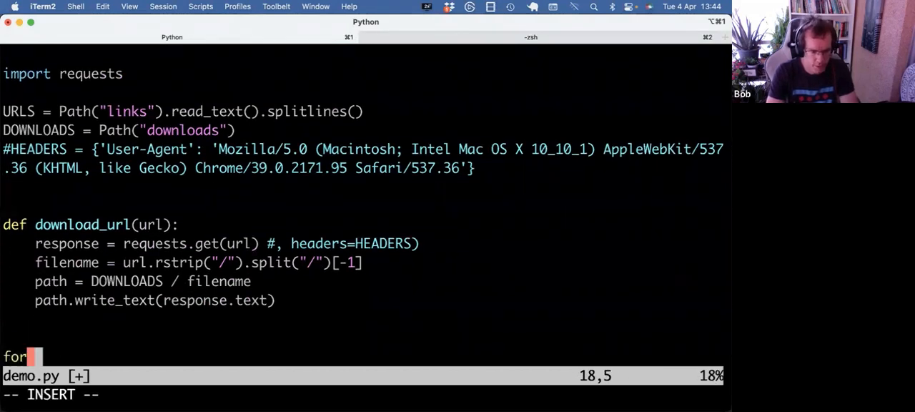
text(url in URL)
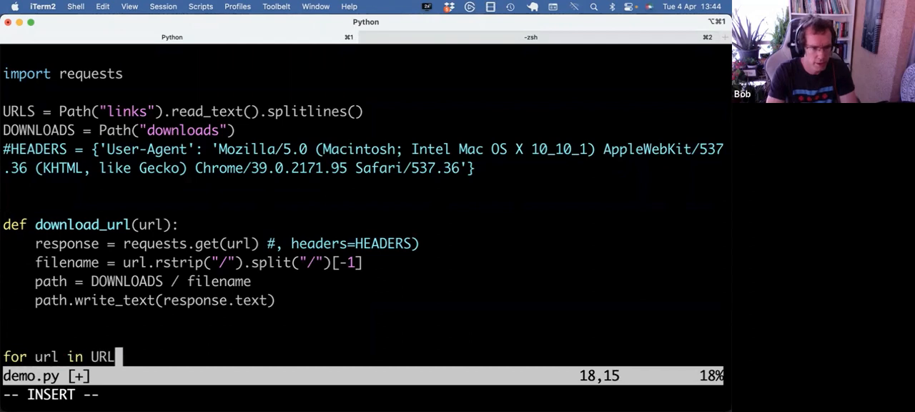
text([:10])
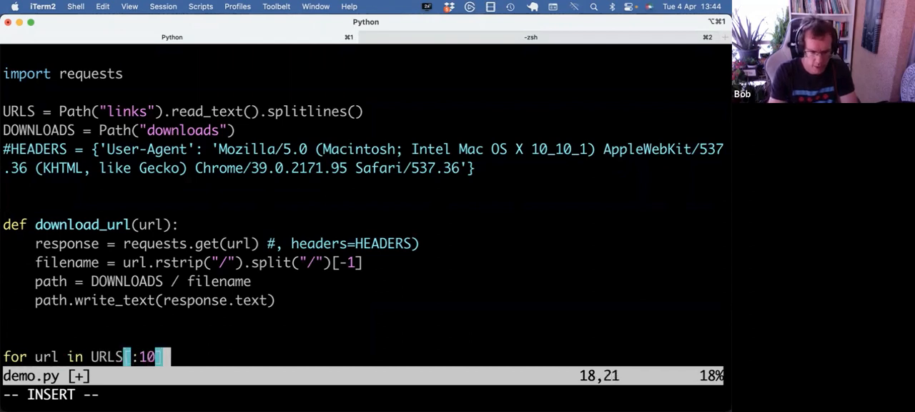
text(]:)
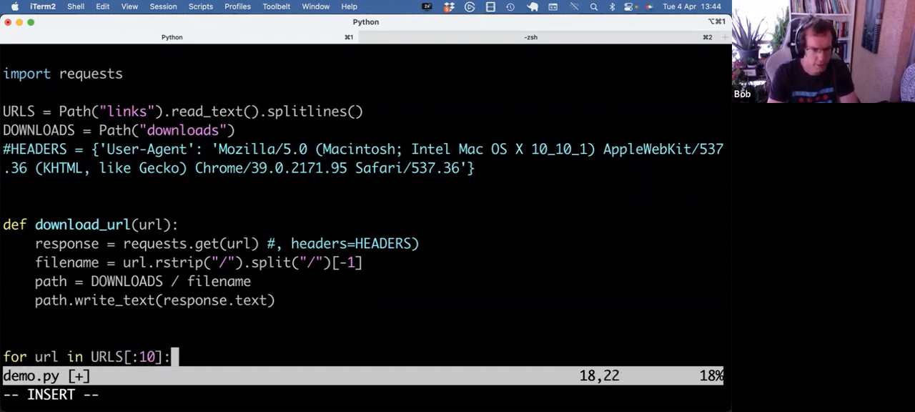
text(download_ur)
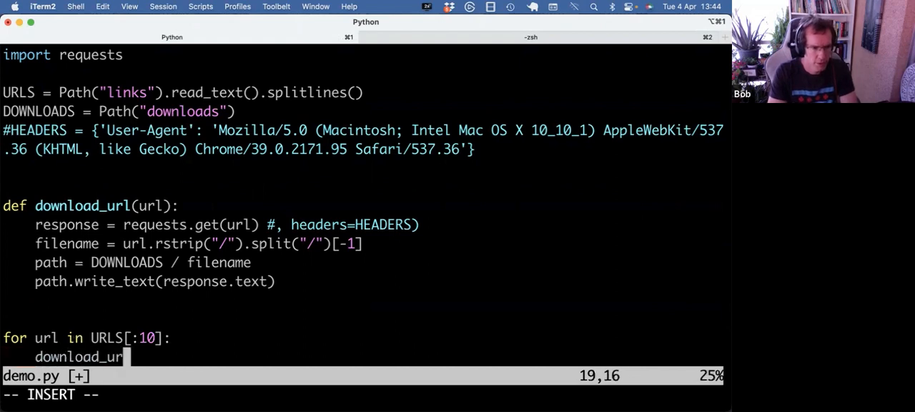
text((url))
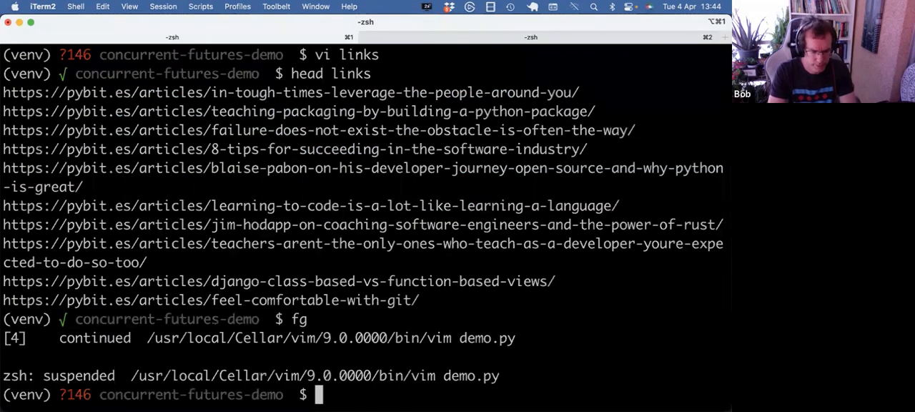
- Time python demo.py (5.551 s) and list the downloads with sizes
text(time python demo.py)
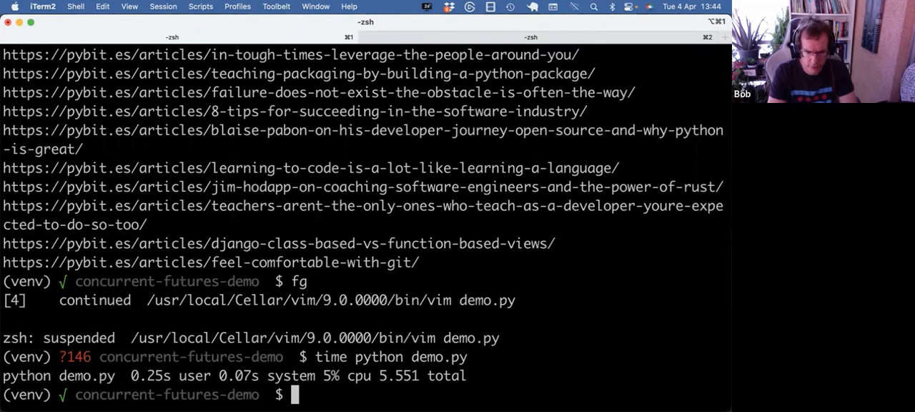
text(lt download)
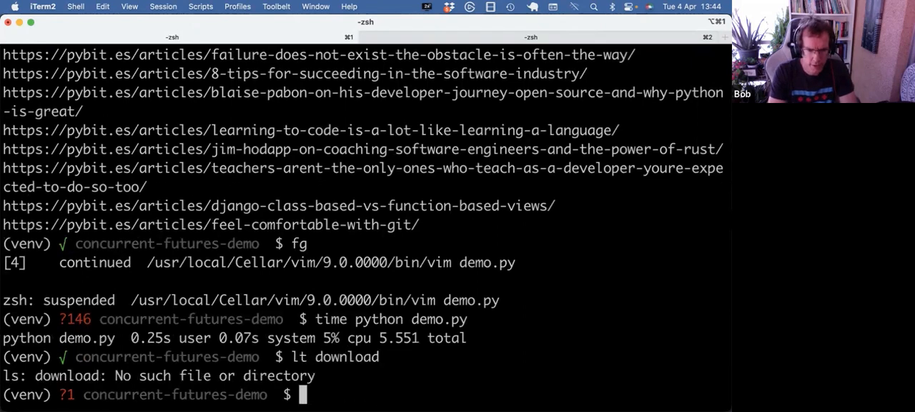
key(Return)
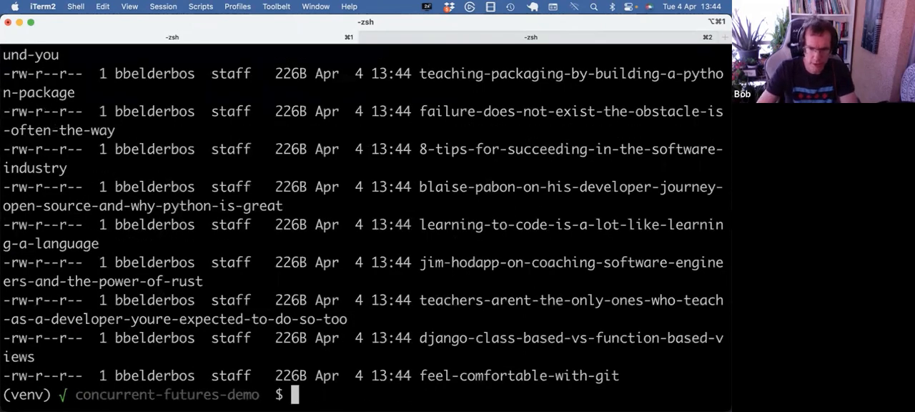
- Open the downloaded feel-comfortable-with-git file, showing a Not Acceptable error page
double_click(519, 375)
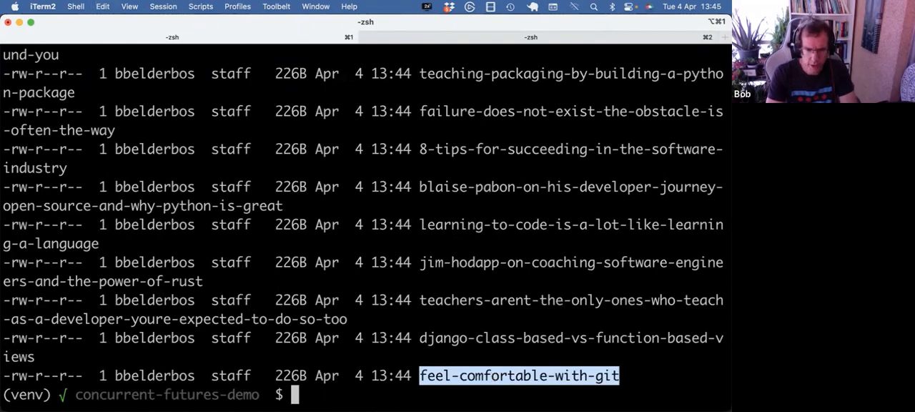
text(vi downloads)
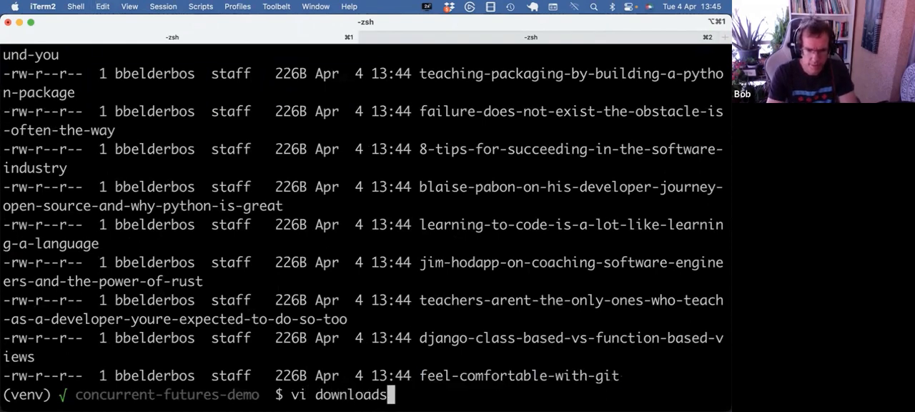
key(Return)
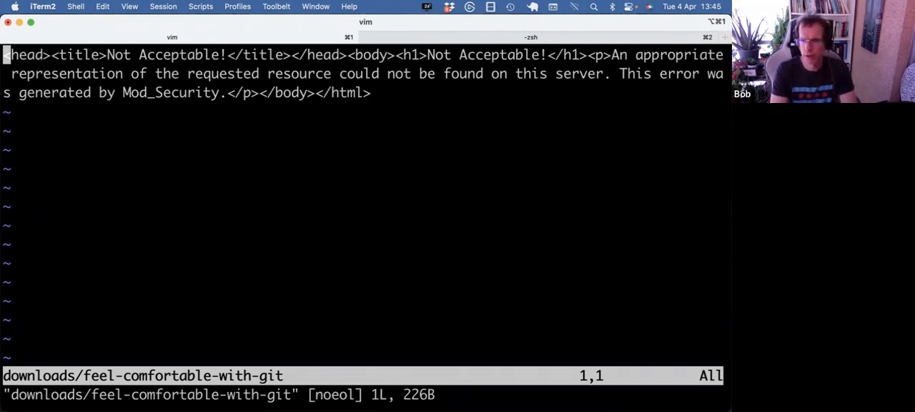
text(:q)
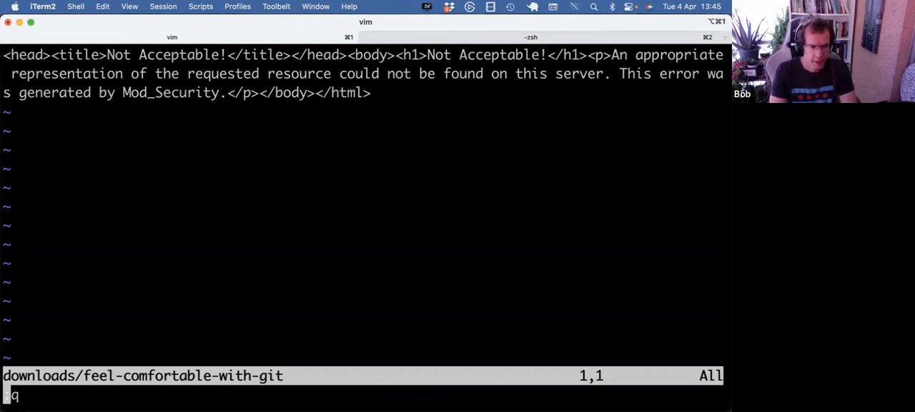
- Rerun demo.py timed with headers restored (14.085 s) and list the 106–117K downloads
key(Return)
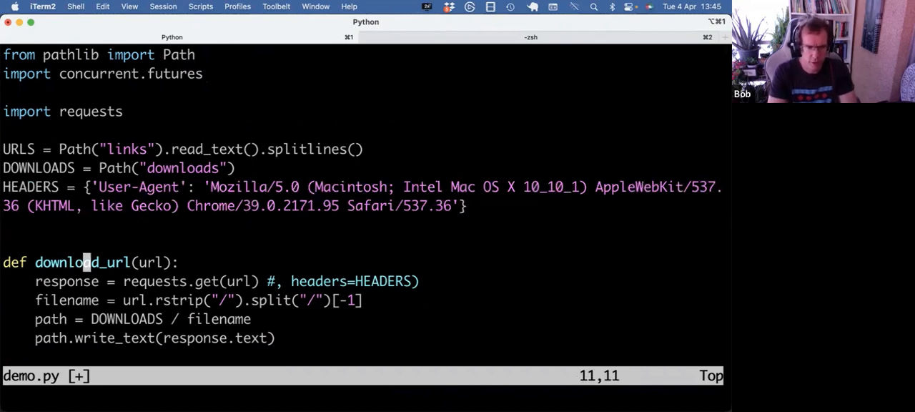
key(Down)
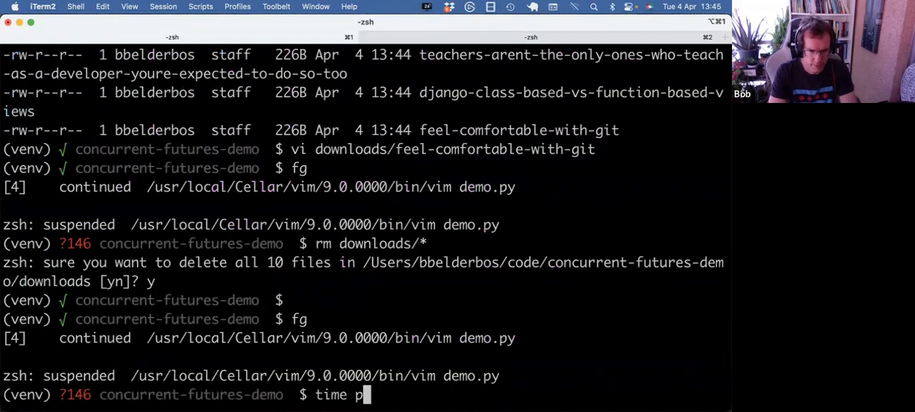
text(ython demo.py)
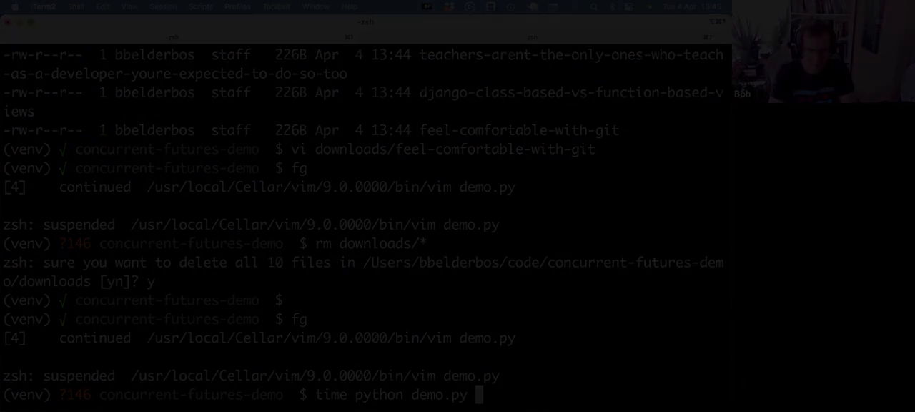
key(Return)
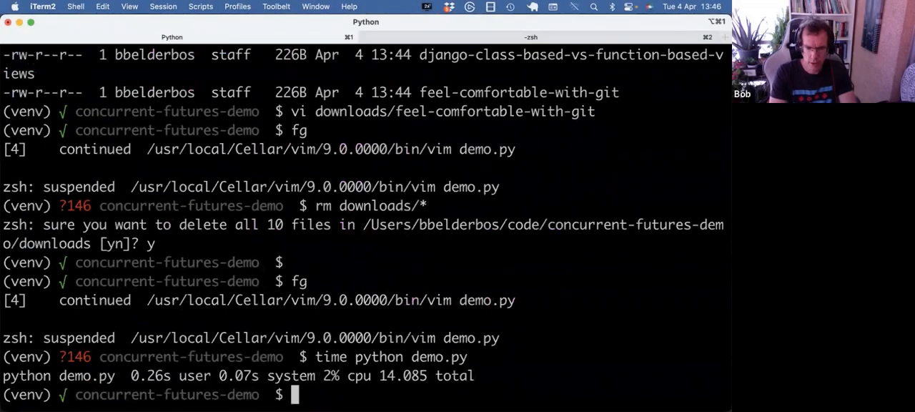
text(fg)
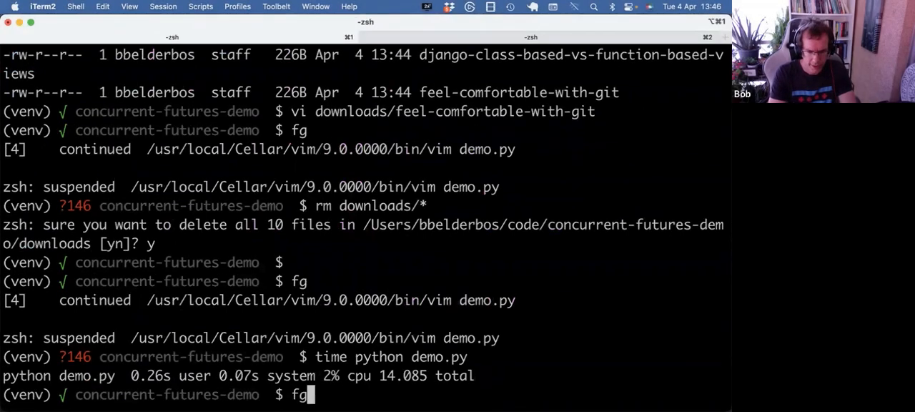
key(Backspace)
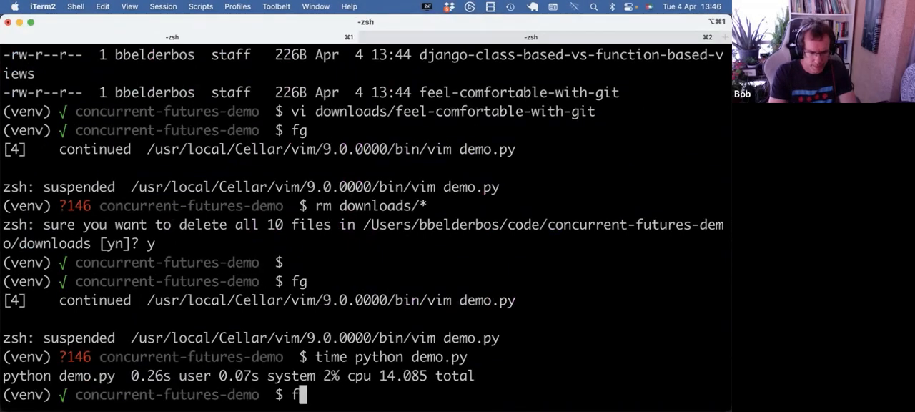
text(lt downloads/)
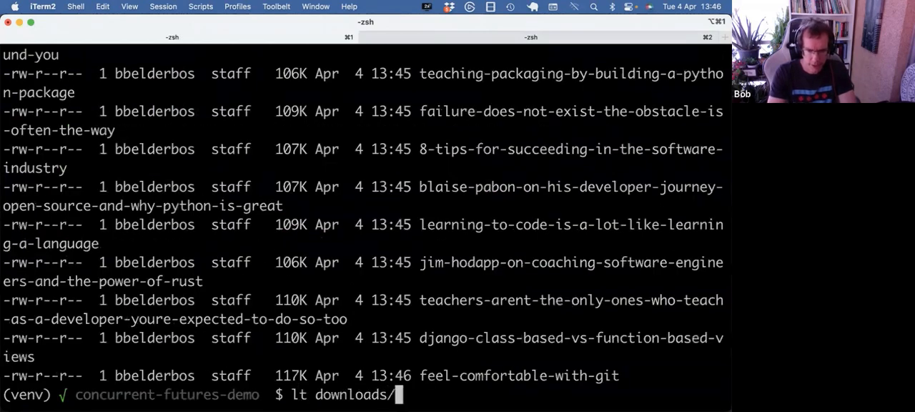
- Delete the sequential loop and make the executor submit download_url for each url
text(vi downloads/feel-comfortable-with-git)
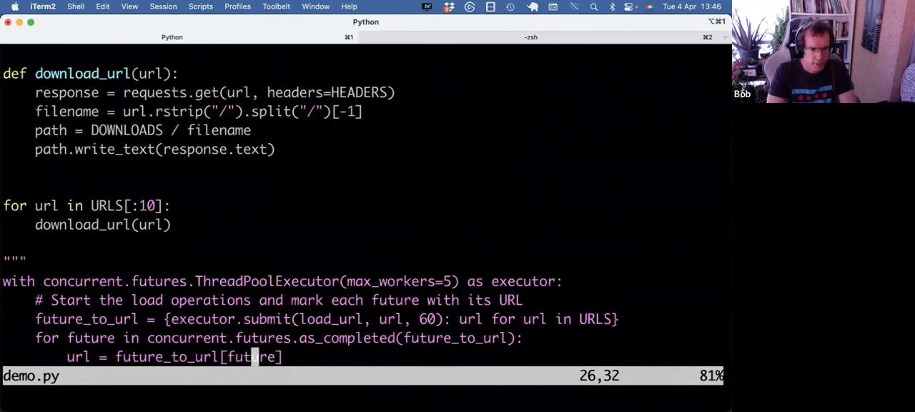
key(V)
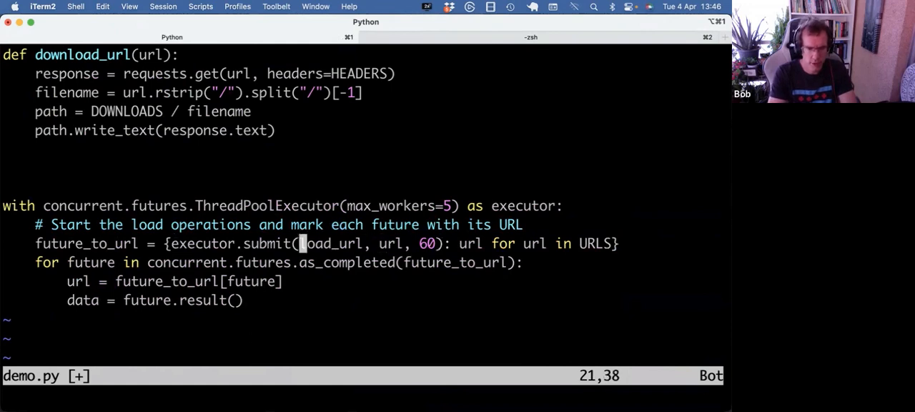
key(Right)
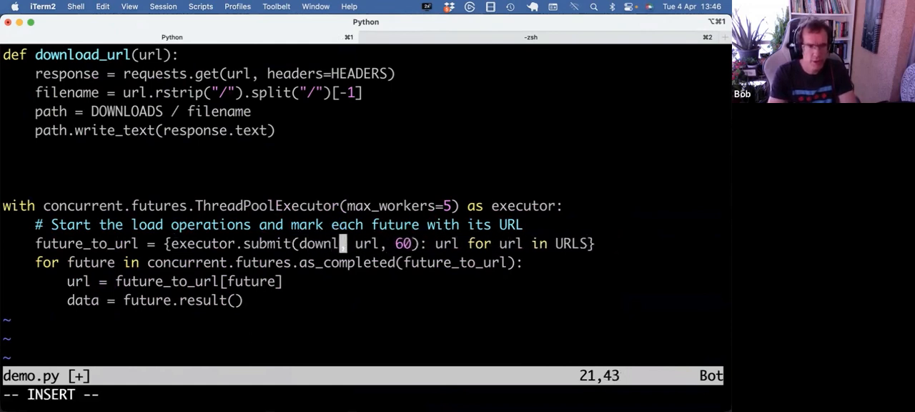
text(oad_url,)
text(rm)
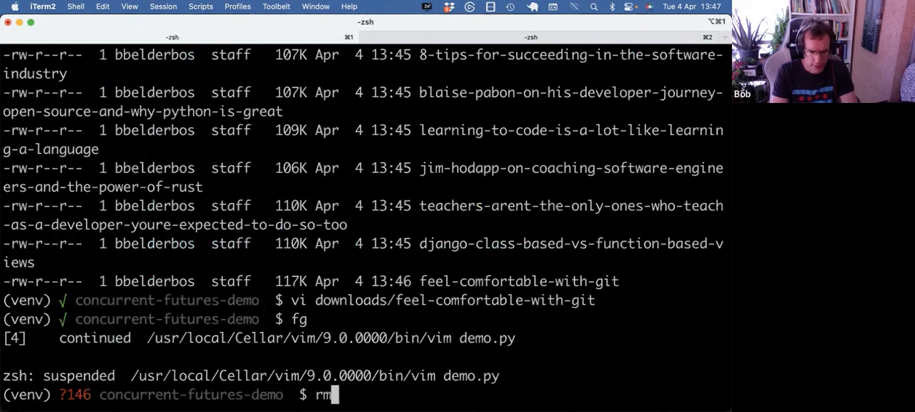
- Clear out the downloads folder with rm downloads/* and return to the shell from vim
text(downloads/)
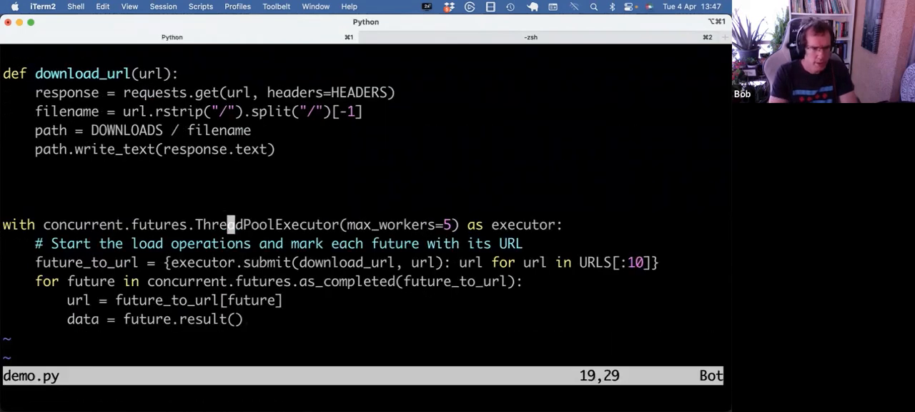
key(V)
text(time)
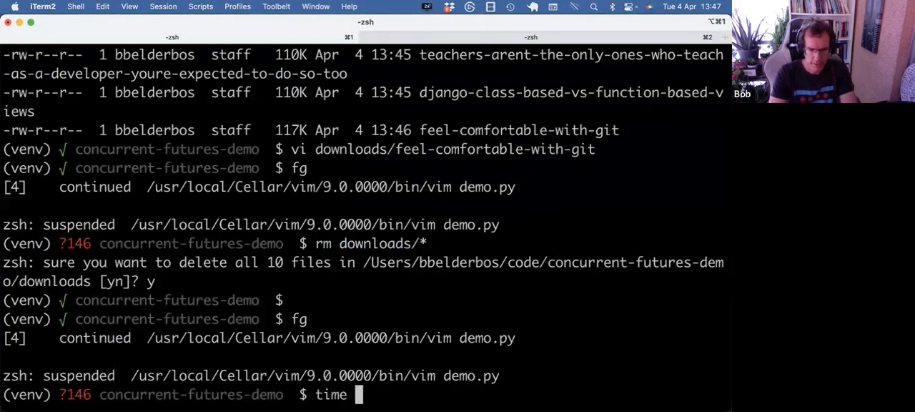
- Run time python demo.py and highlight the 2.582 s total time
text(python demo.py)
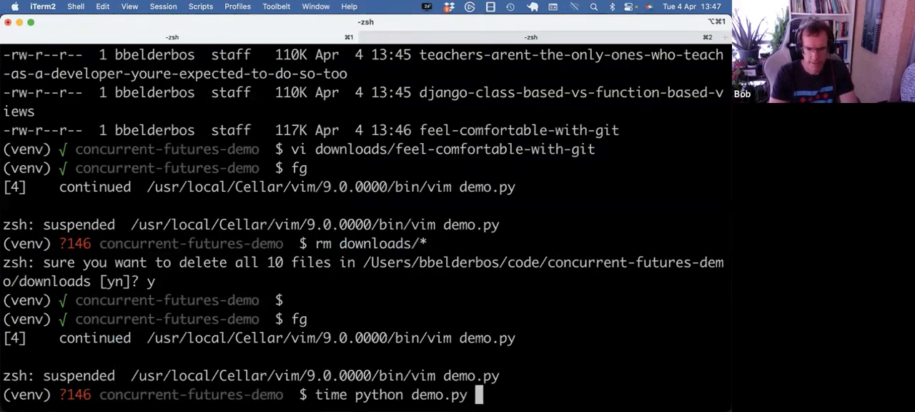
key(Return)
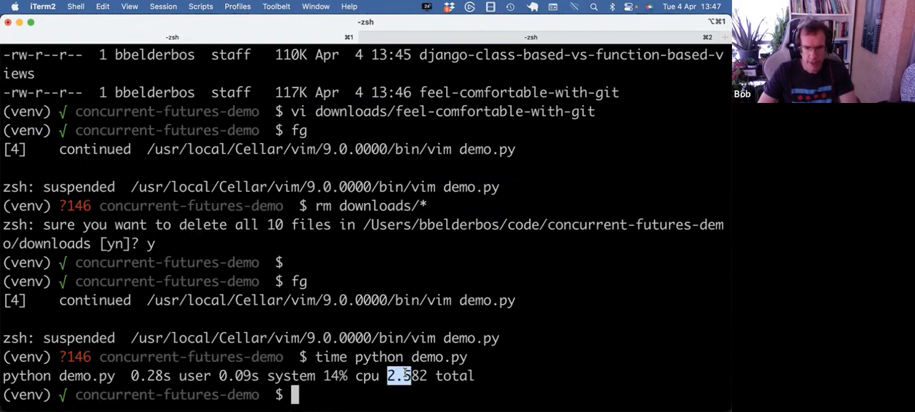
scroll(up, 3)
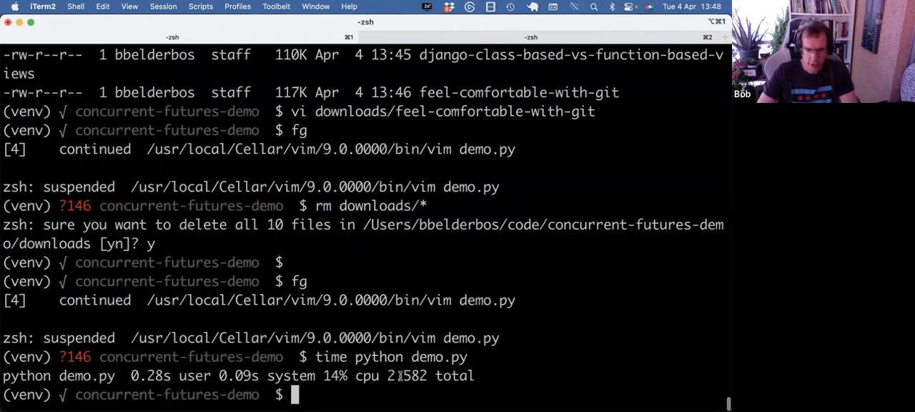
double_click(398, 376)
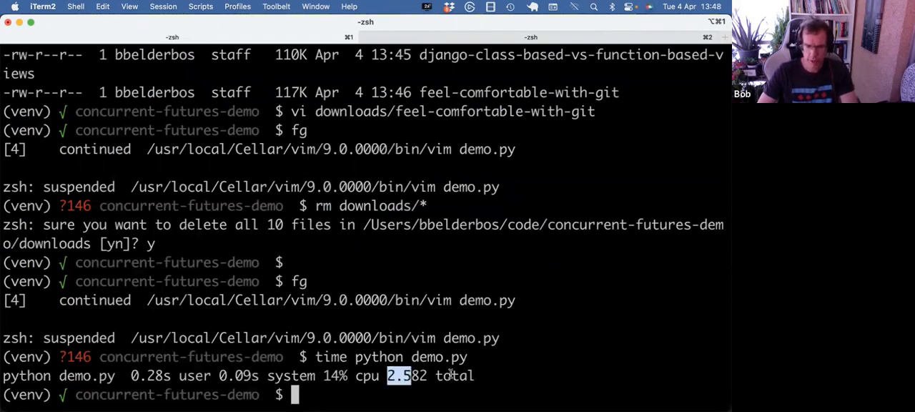
text(4X)
text(f)
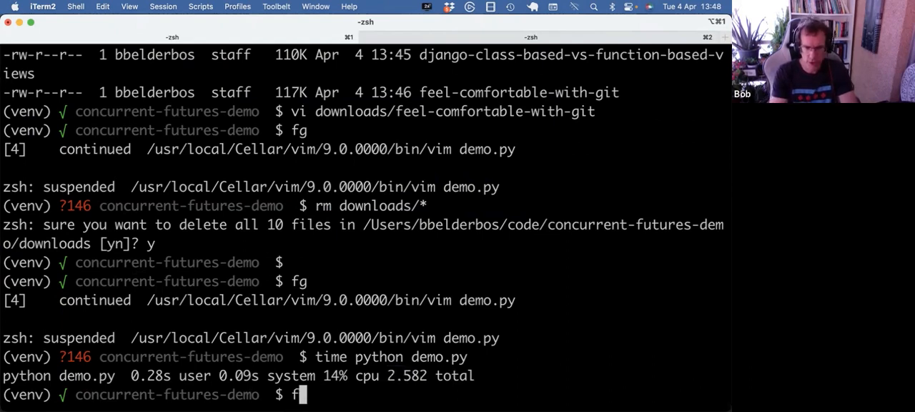
- Resume vim with fg and line-select the ThreadPoolExecutor block through data = future.result()
key(backspace)
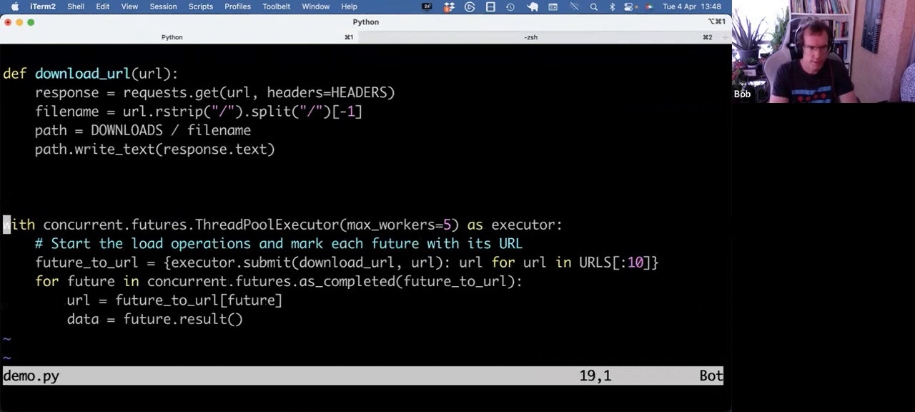
key(V)
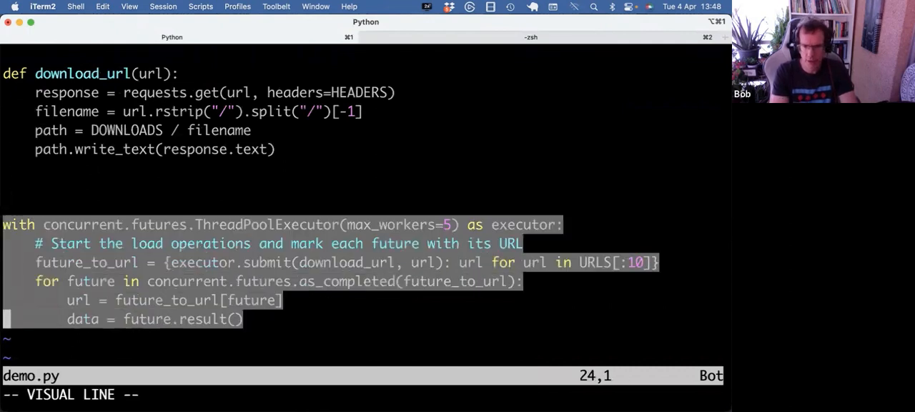